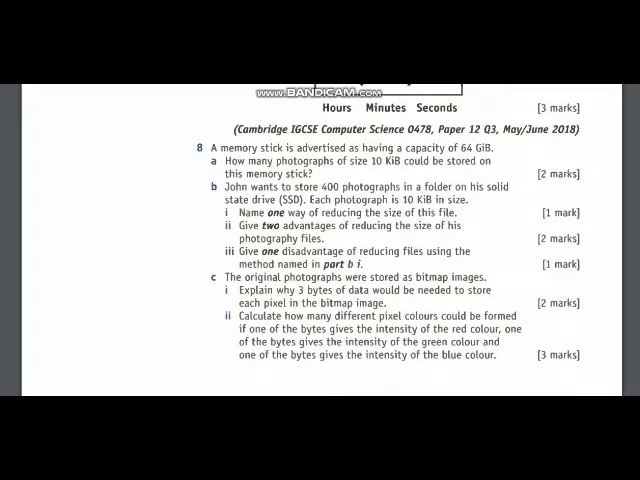
# Review the 8(a) byte conversion, the 1024 factor and the GiB photo-size unit
pyautogui.doubleClick(484, 148)
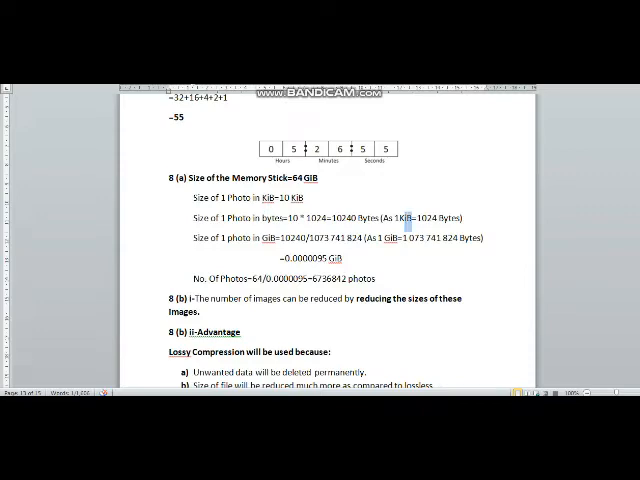
pyautogui.moveTo(410, 216); pyautogui.dragTo(456, 216)
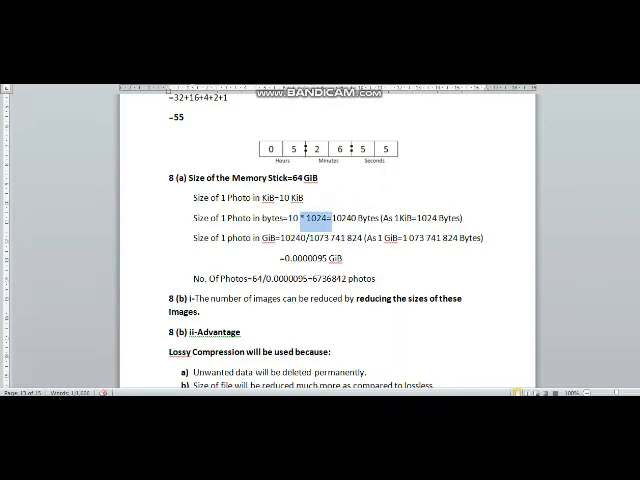
pyautogui.moveTo(308, 216); pyautogui.dragTo(376, 216)
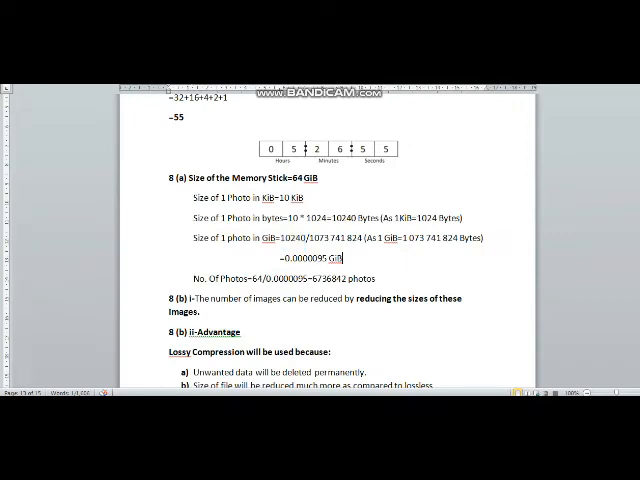
pyautogui.doubleClick(298, 238)
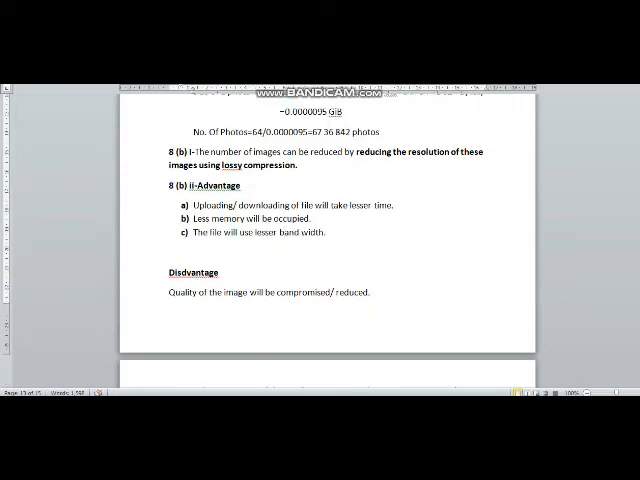
# Mark the 8(b) disadvantage as part III- beneath the three advantages
pyautogui.scroll(-3)
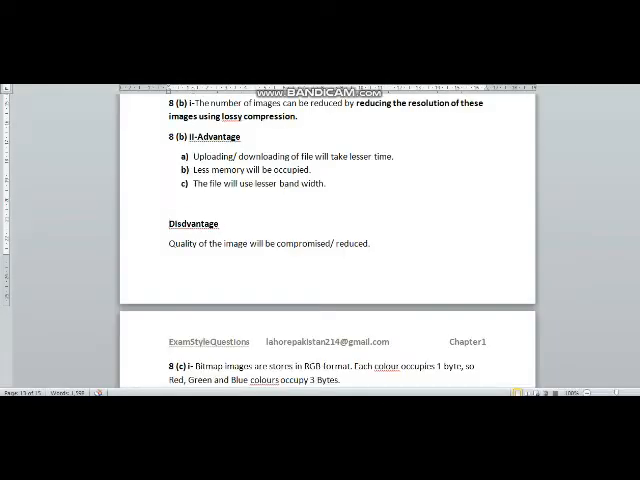
pyautogui.write('III-')
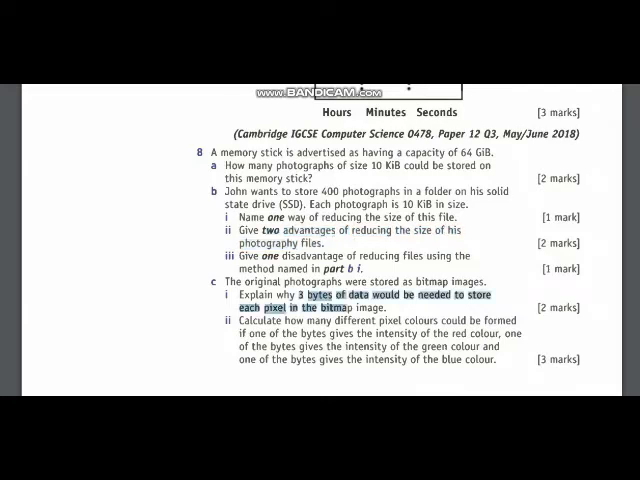
# Scroll the question sheet down to part 8(c)(i) on bytes per bitmap pixel
pyautogui.scroll(-3)
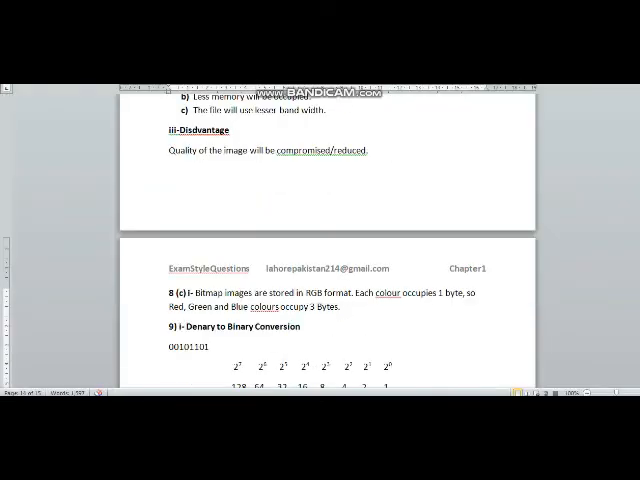
pyautogui.scroll(-3)
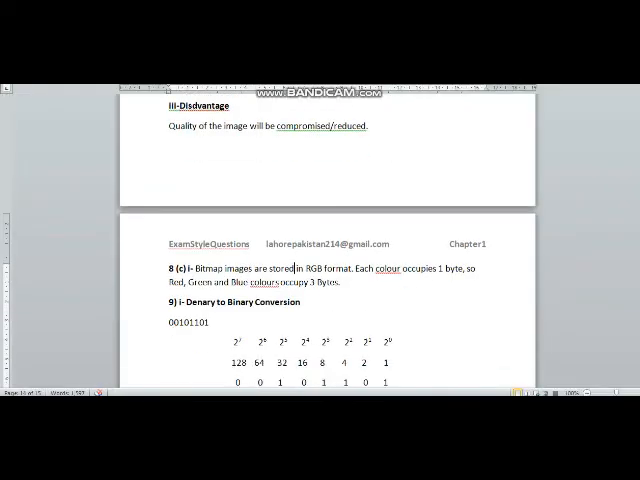
pyautogui.scroll(-3)
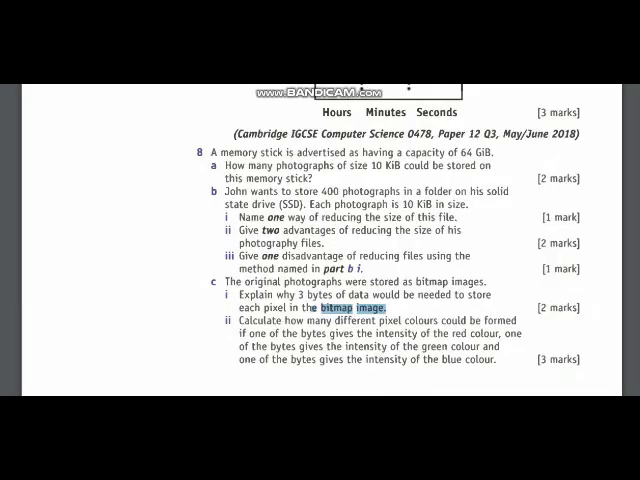
pyautogui.scroll(-3)
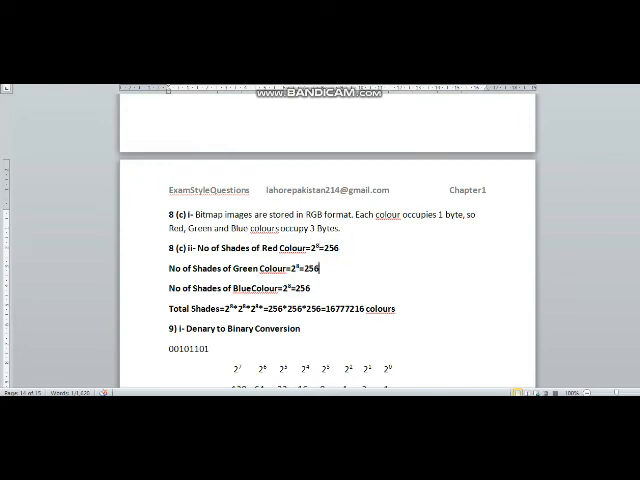
# Reformat the 8(c)(ii) total of 16 777 216 colours from 256 shades per RGB channel
pyautogui.doubleClick(316, 268)
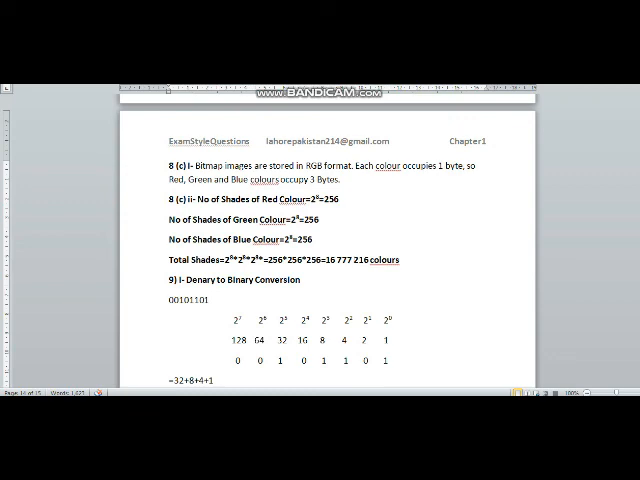
pyautogui.click(356, 260)
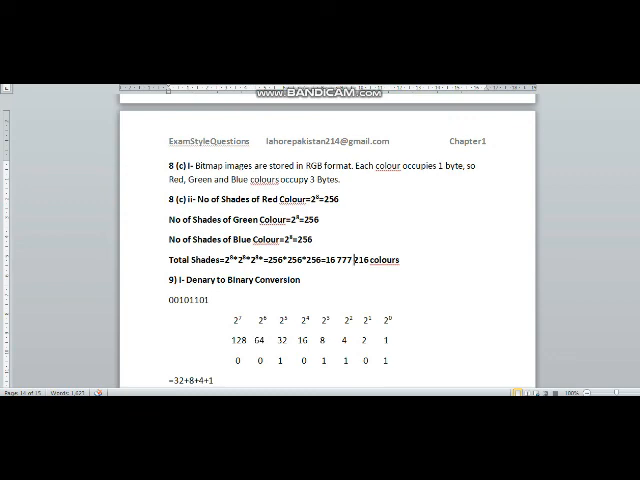